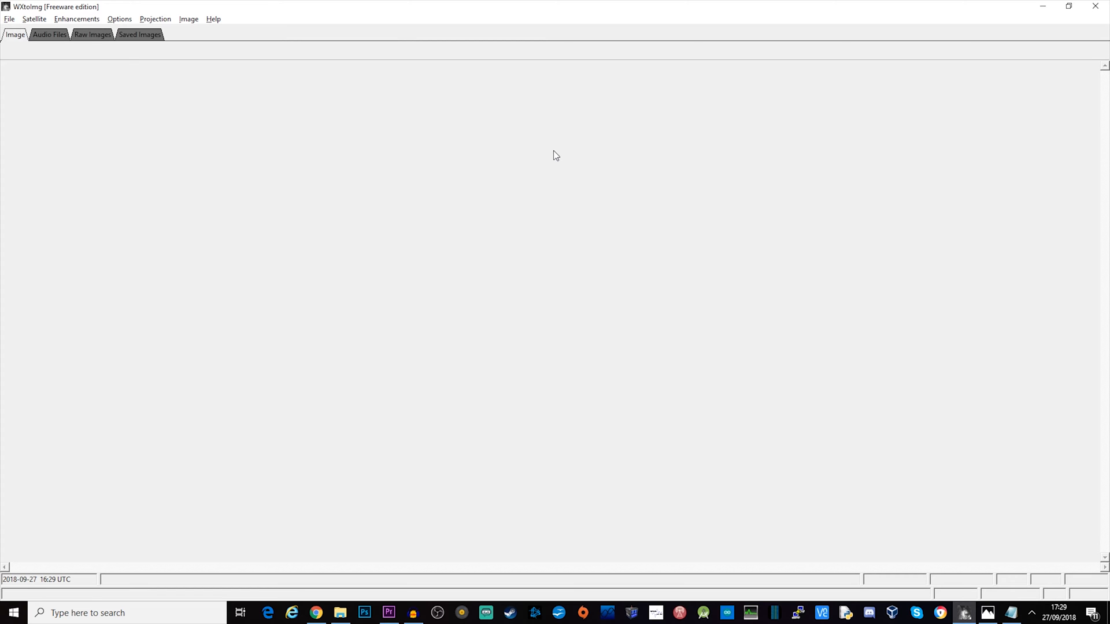
{"action": "mouse_move", "coordinate": [324, 97]}
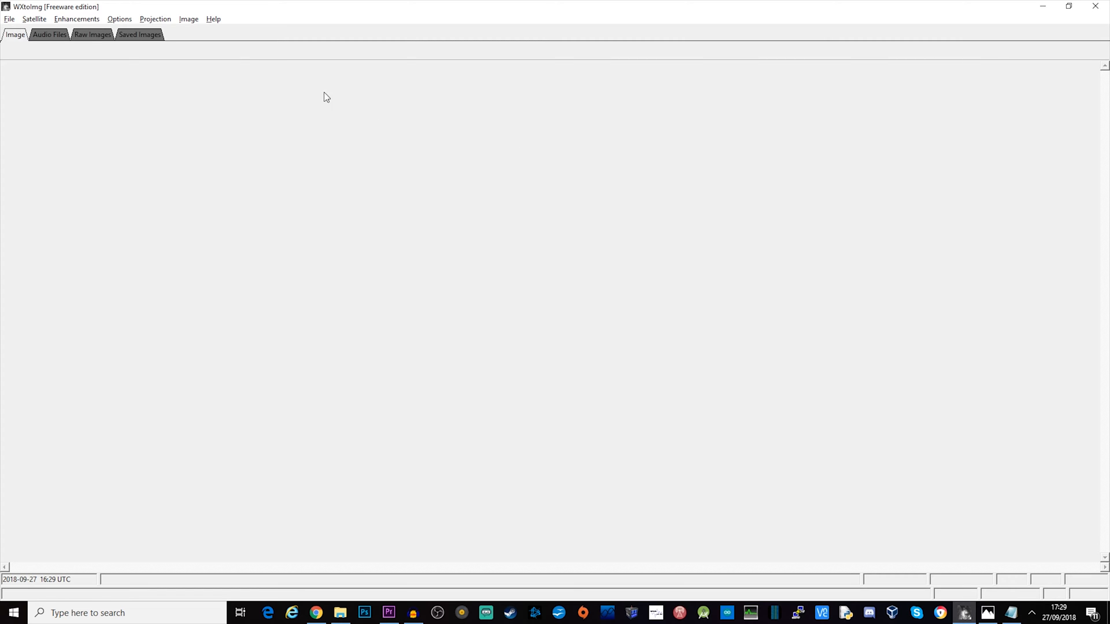
Browse the Image menu, then bring up the Options menu for ground station setup
{"action": "left_click", "coordinate": [297, 28]}
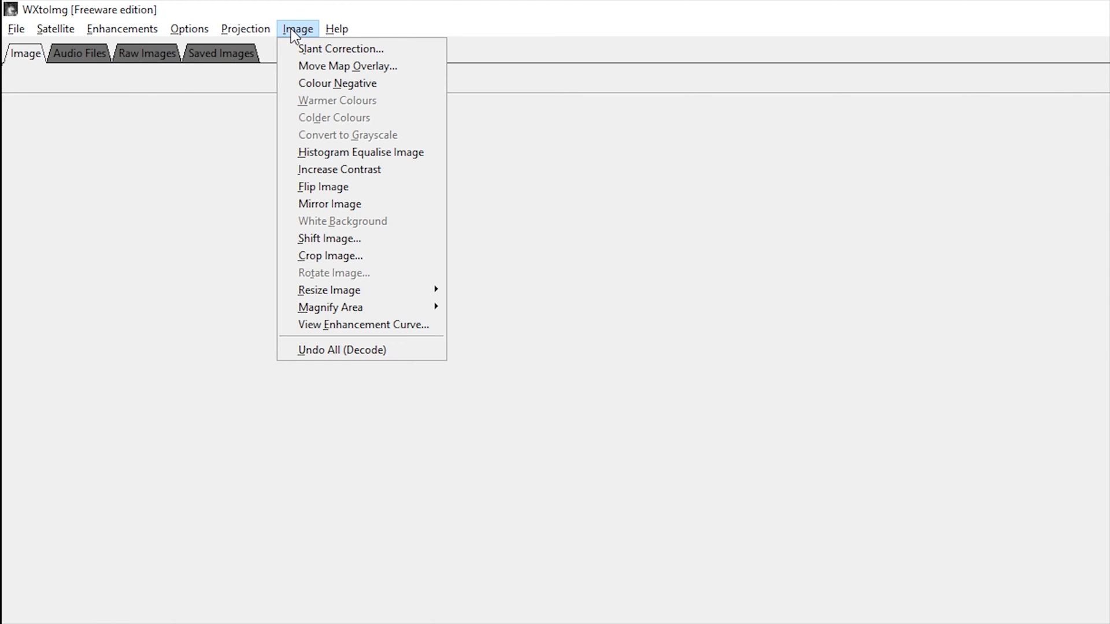
{"action": "left_click", "coordinate": [188, 28]}
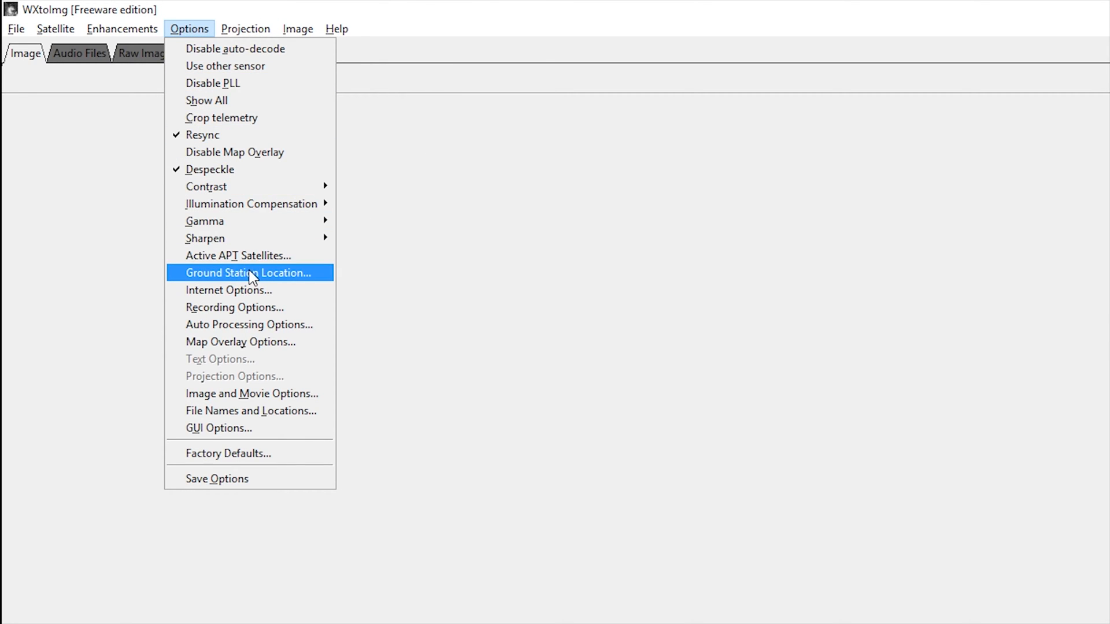
Set the ground station to Chesham, United Kingdom at latitude 51.709, longitude -0.6, altitude 0.0
{"action": "left_click", "coordinate": [247, 273]}
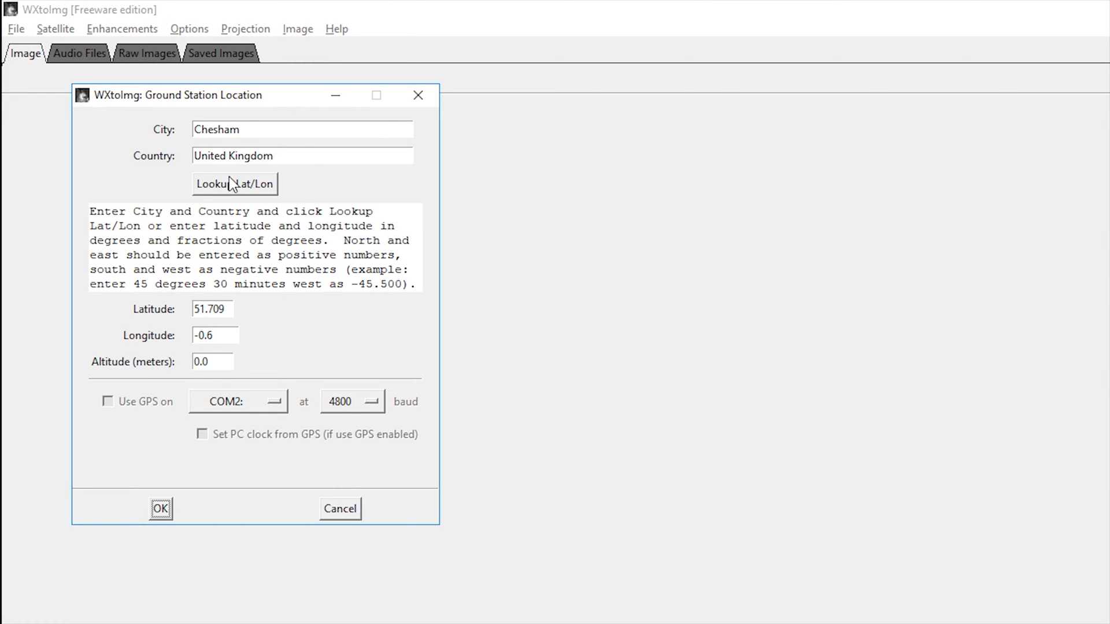
{"action": "mouse_move", "coordinate": [243, 190]}
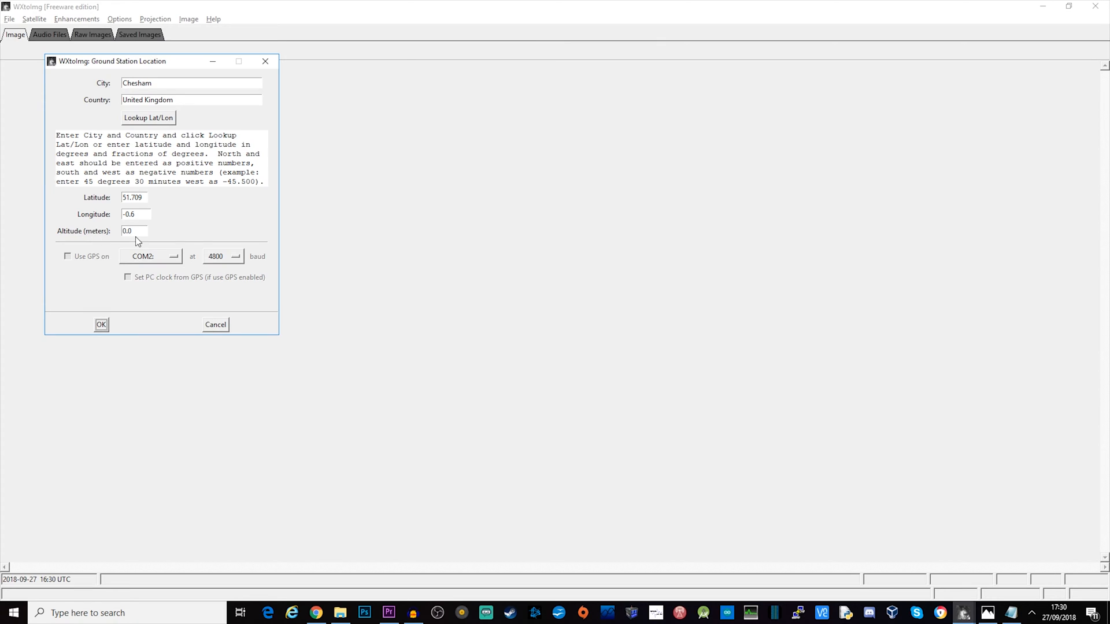
{"action": "mouse_move", "coordinate": [111, 331]}
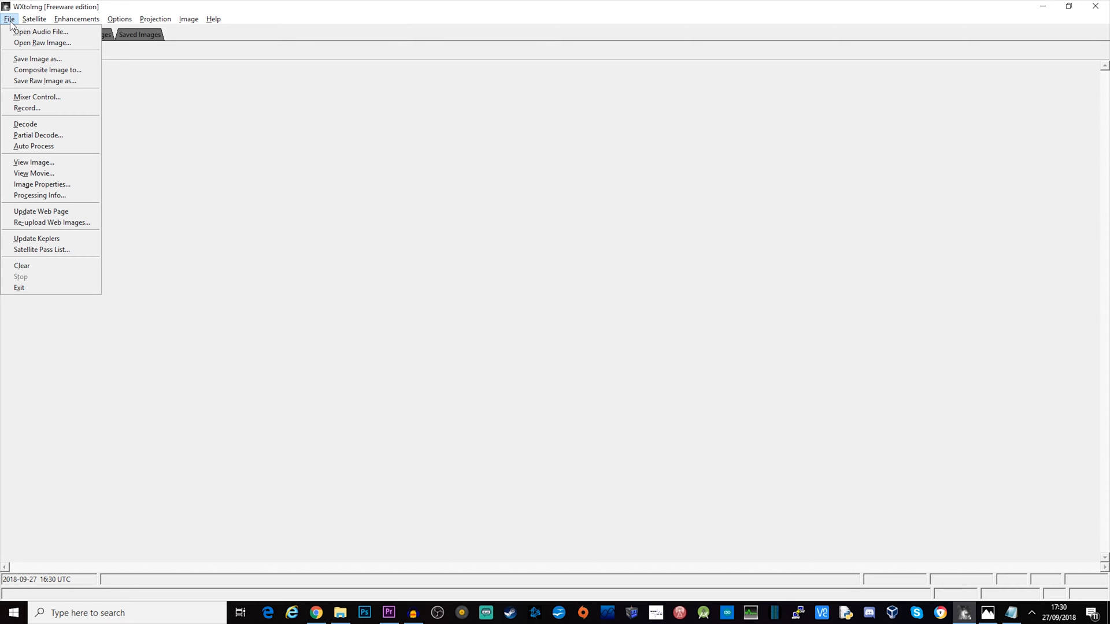
{"action": "left_click", "coordinate": [42, 250]}
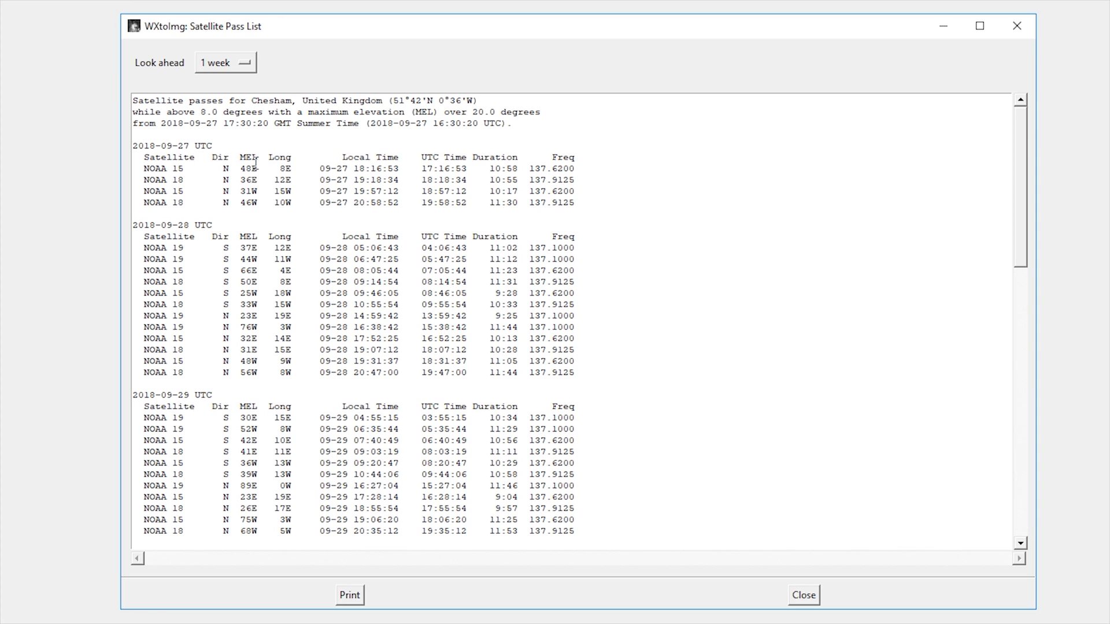
{"action": "mouse_move", "coordinate": [331, 48]}
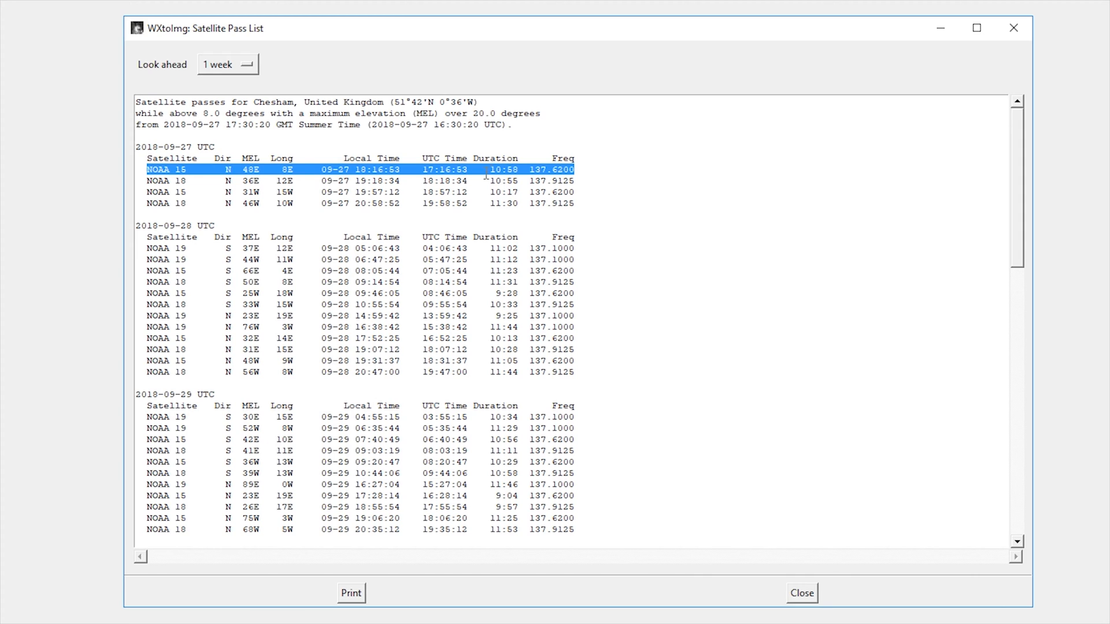
{"action": "mouse_move", "coordinate": [591, 171]}
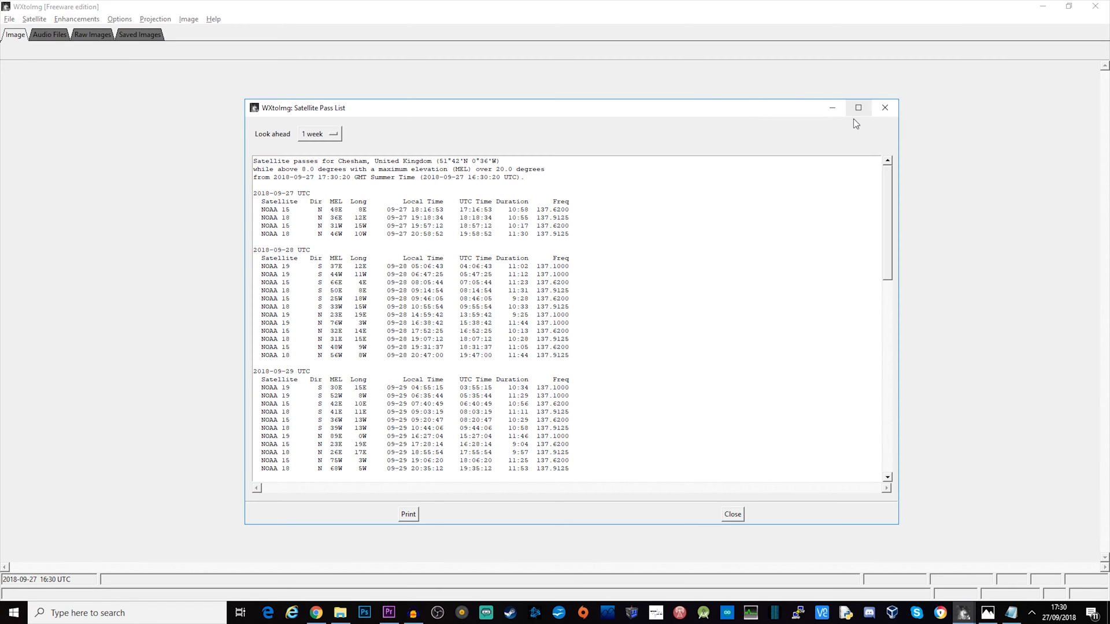
{"action": "left_click", "coordinate": [732, 514]}
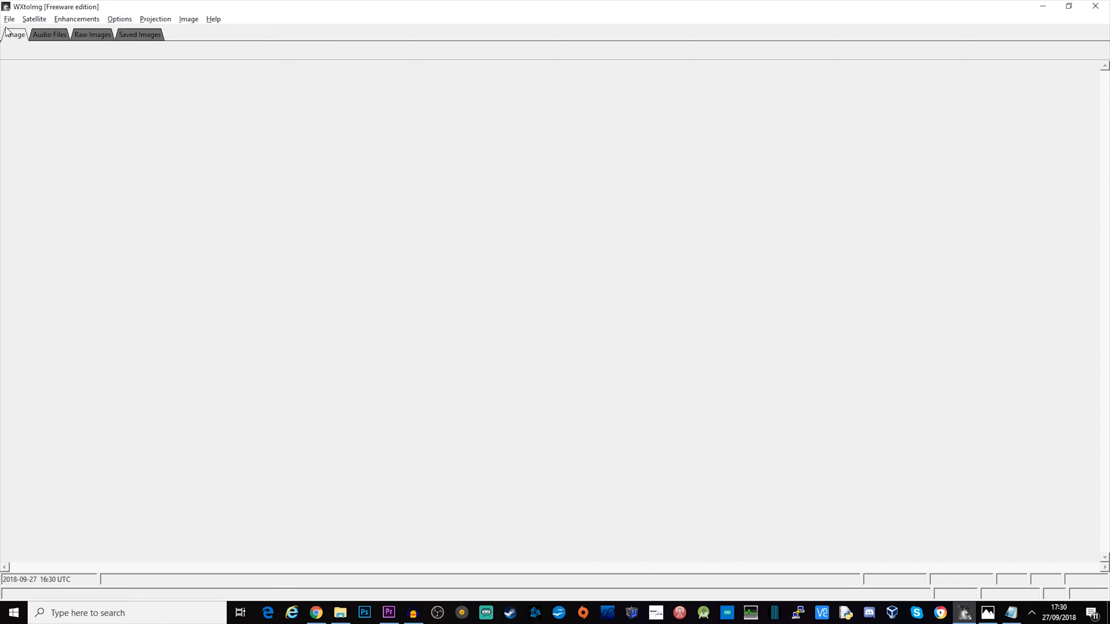
{"action": "left_click", "coordinate": [10, 18]}
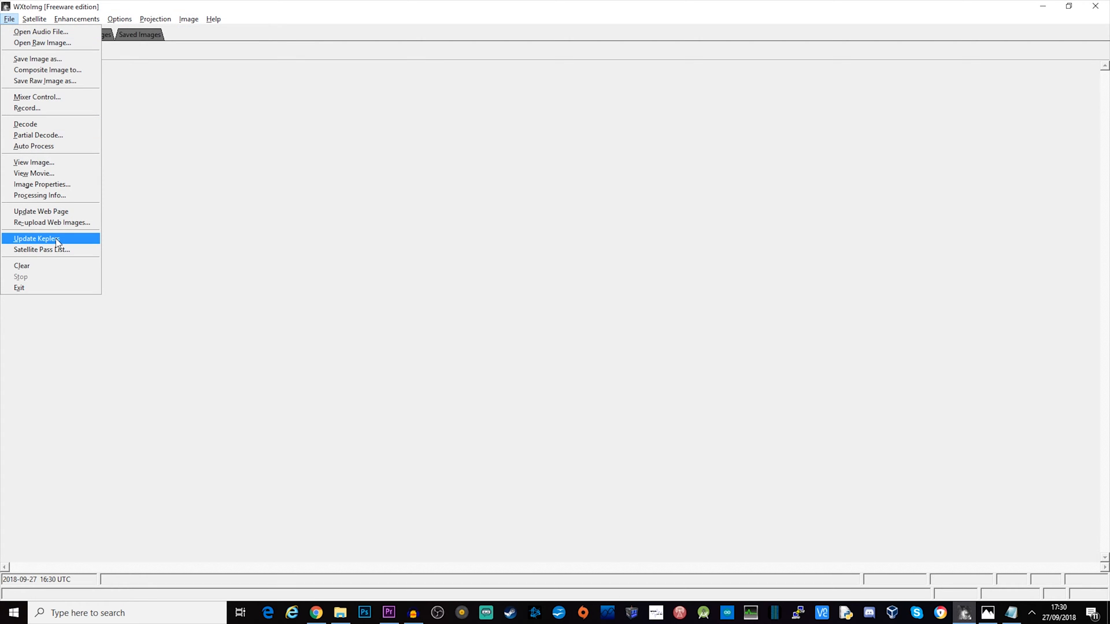
{"action": "left_click", "coordinate": [36, 238]}
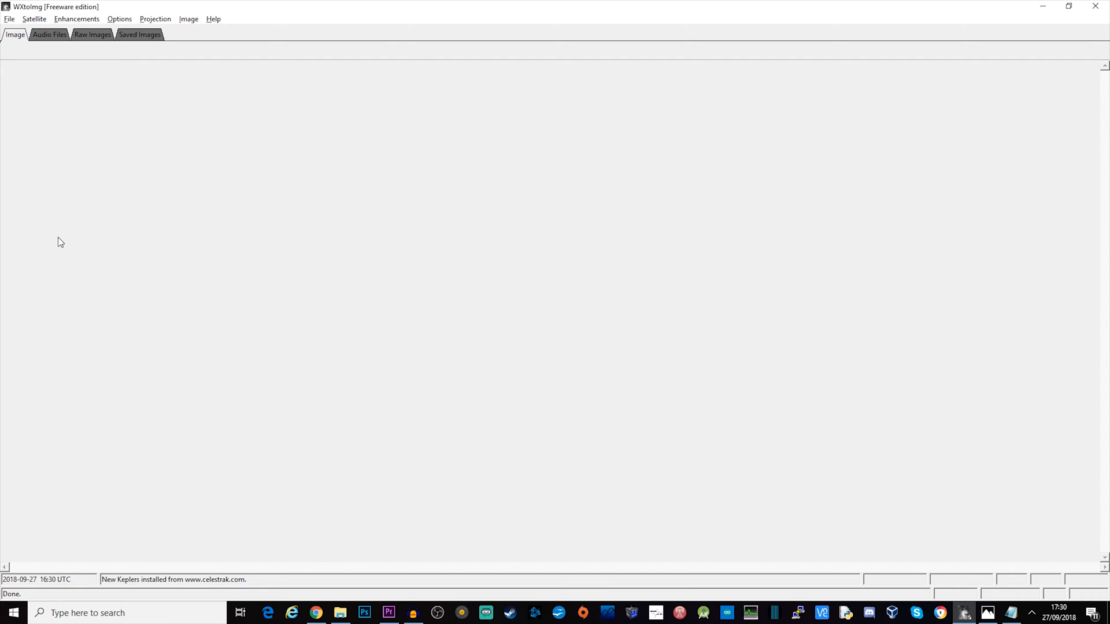
{"action": "mouse_move", "coordinate": [70, 205]}
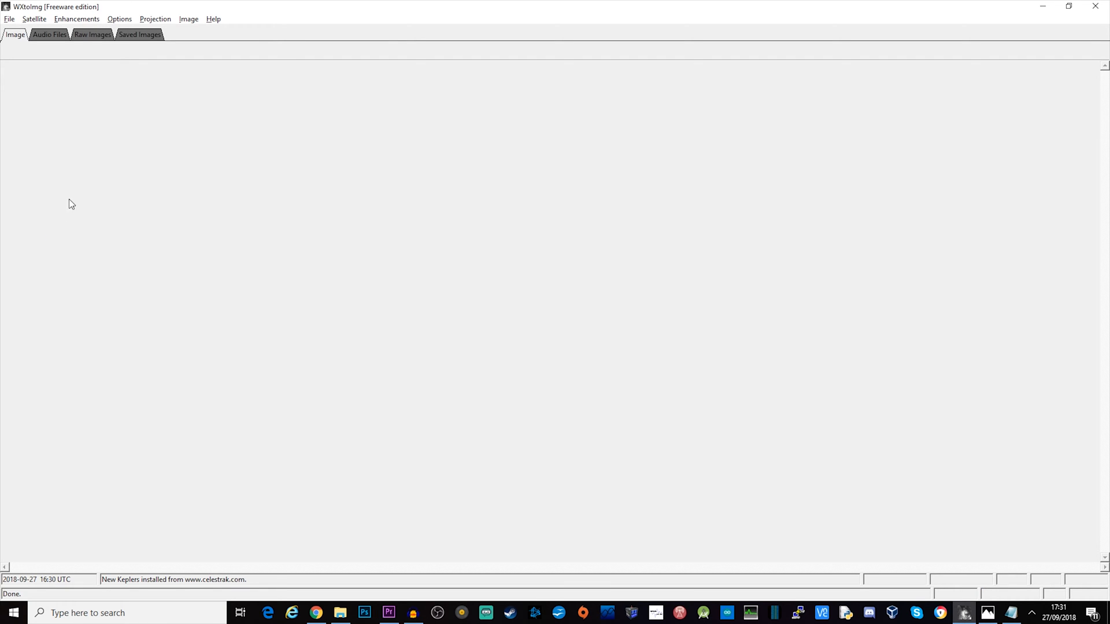
{"action": "left_click", "coordinate": [9, 18]}
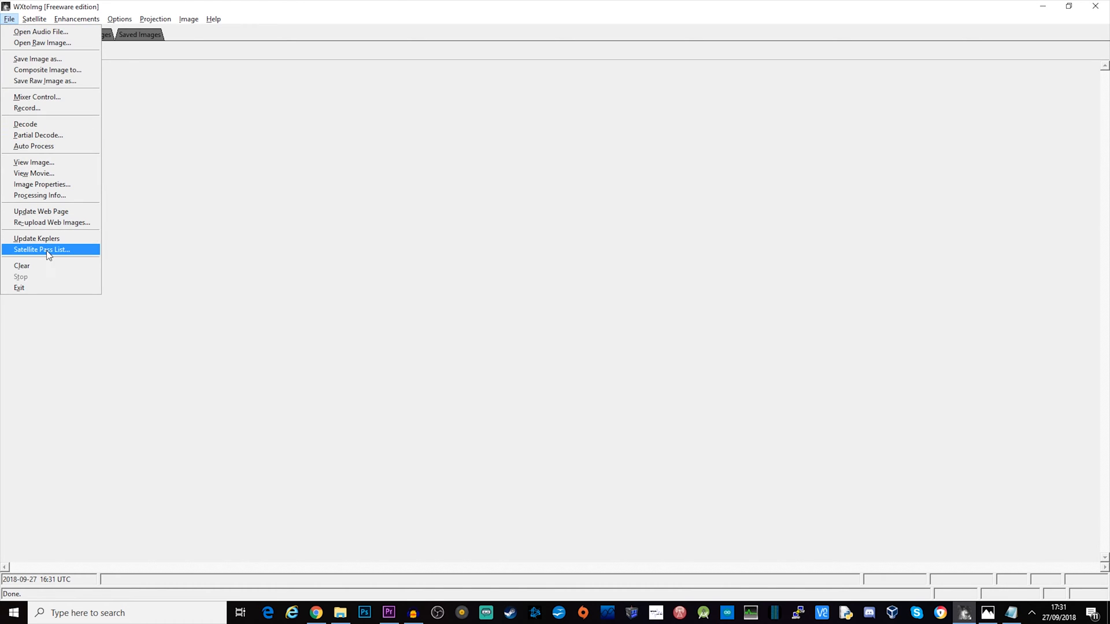
{"action": "left_click", "coordinate": [41, 250]}
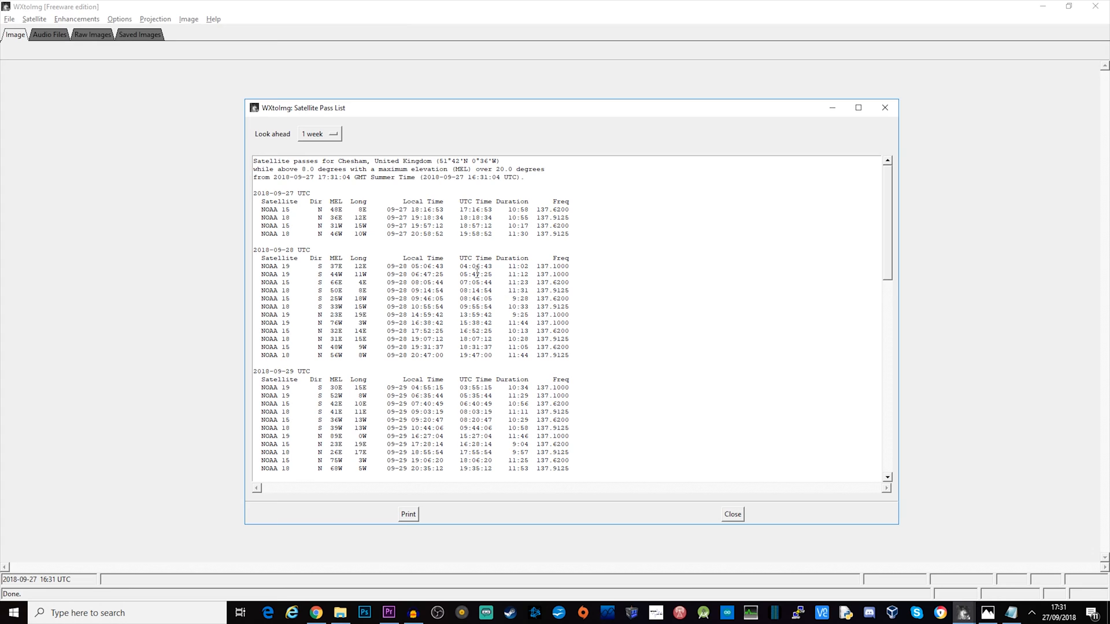
{"action": "left_click_drag", "start_coordinate": [253, 161], "coordinate": [382, 161]}
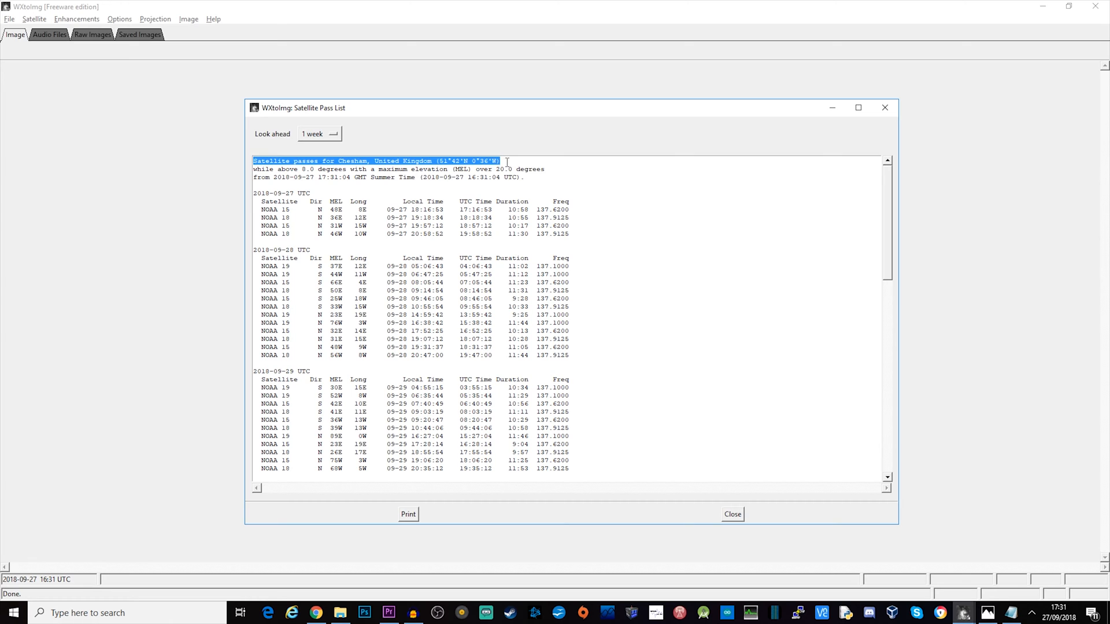
{"action": "left_click", "coordinate": [746, 437]}
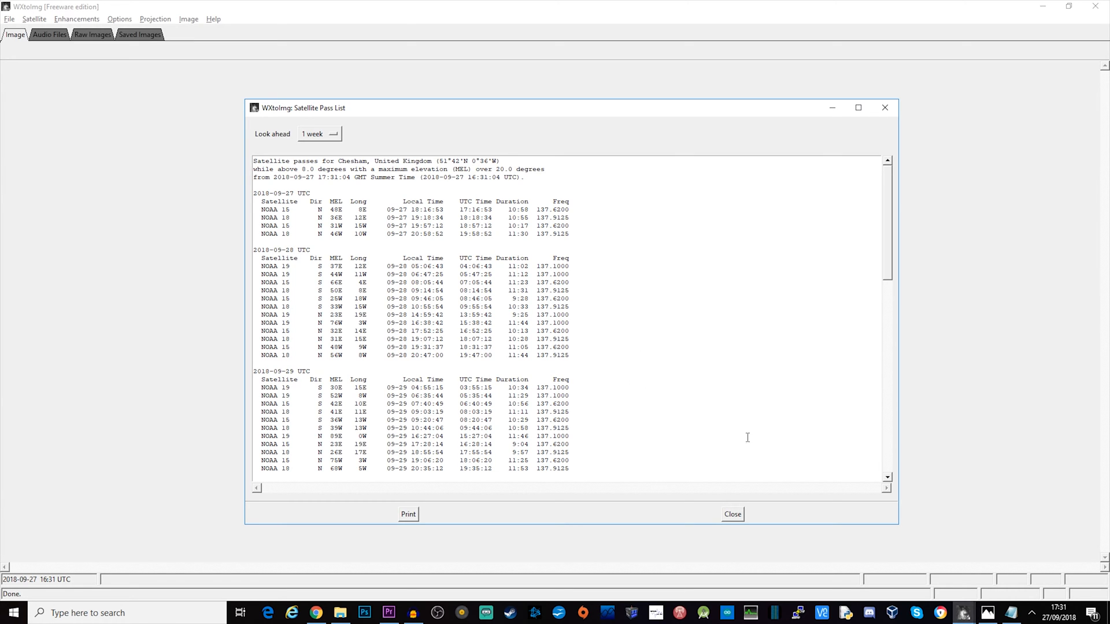
{"action": "left_click", "coordinate": [731, 513]}
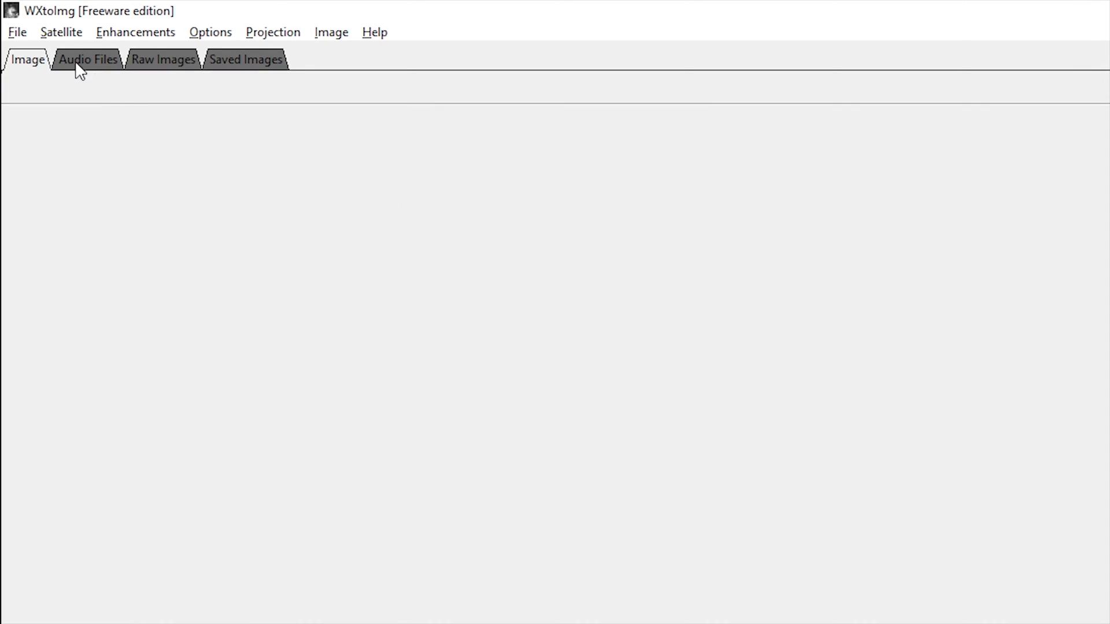
Start Auto Record with image and movie creation, waiting for NOAA 15 on 137.6200 MHz at 17:16:53 UTC
{"action": "left_click", "coordinate": [16, 32]}
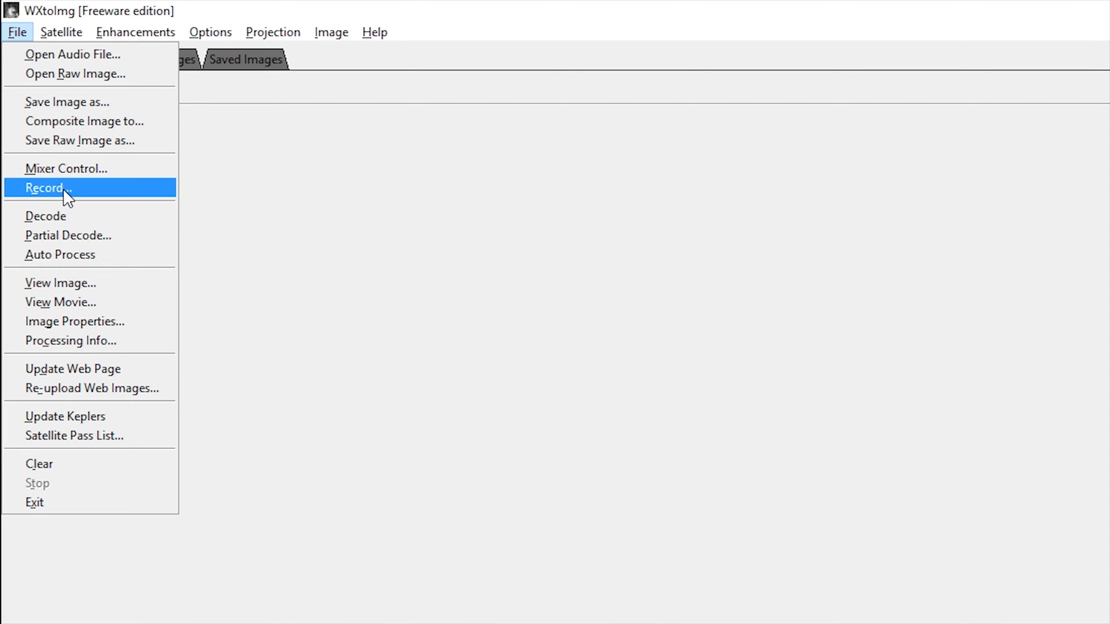
{"action": "left_click", "coordinate": [46, 188]}
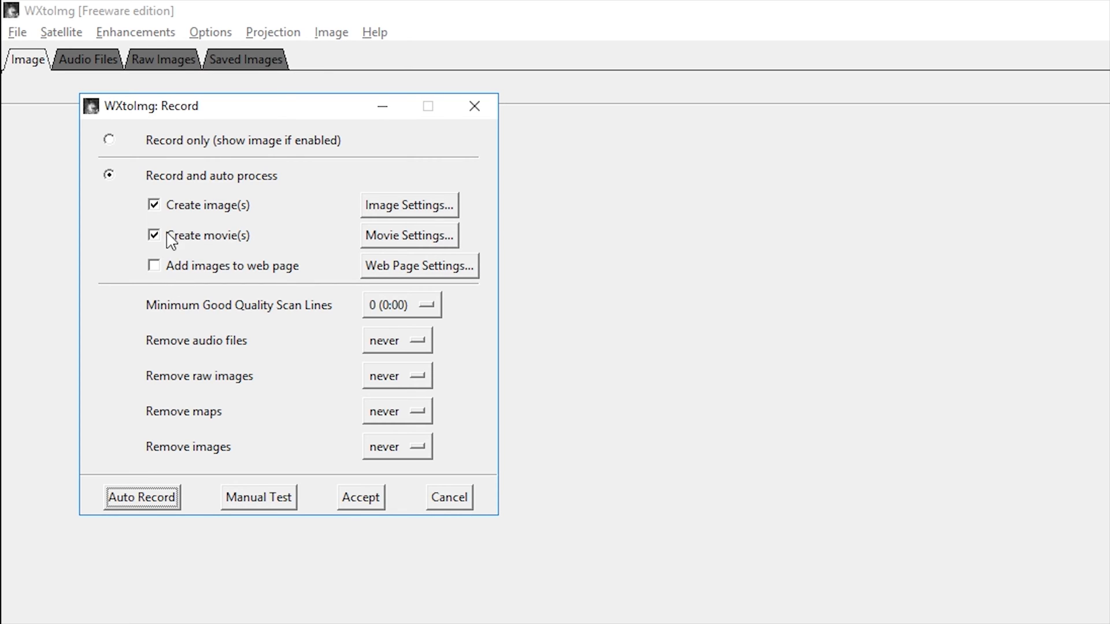
{"action": "mouse_move", "coordinate": [282, 193]}
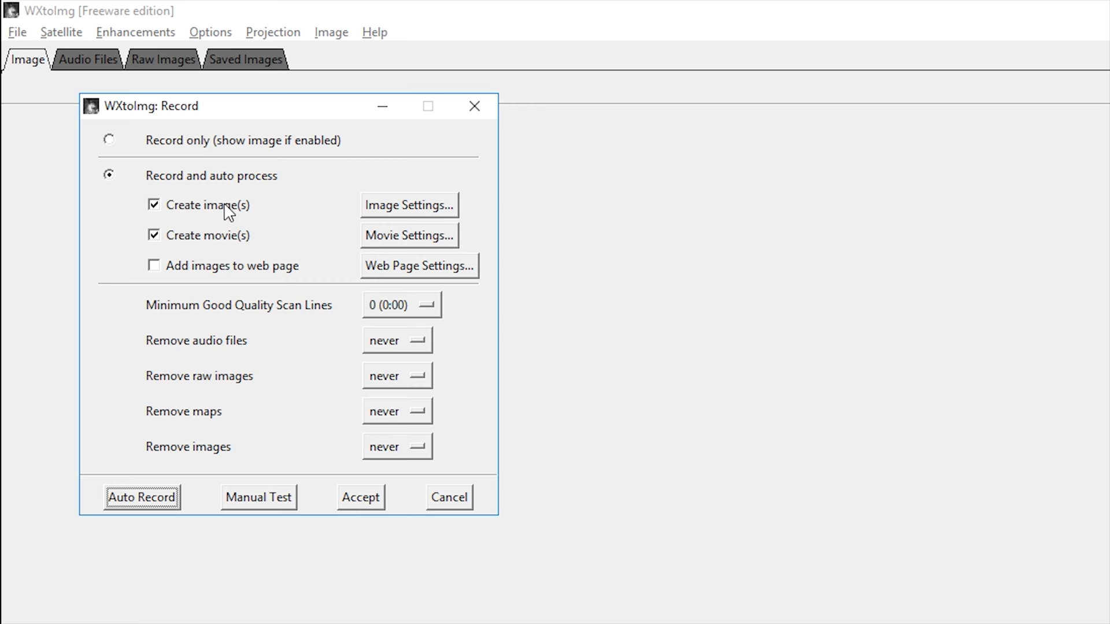
{"action": "mouse_move", "coordinate": [294, 467]}
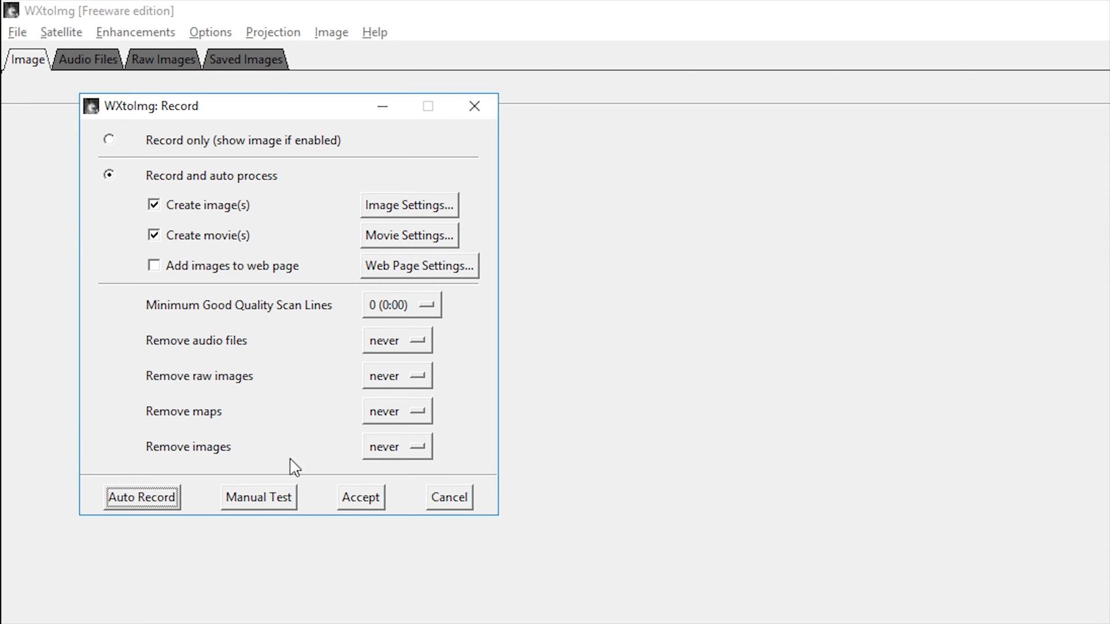
{"action": "left_click", "coordinate": [141, 497]}
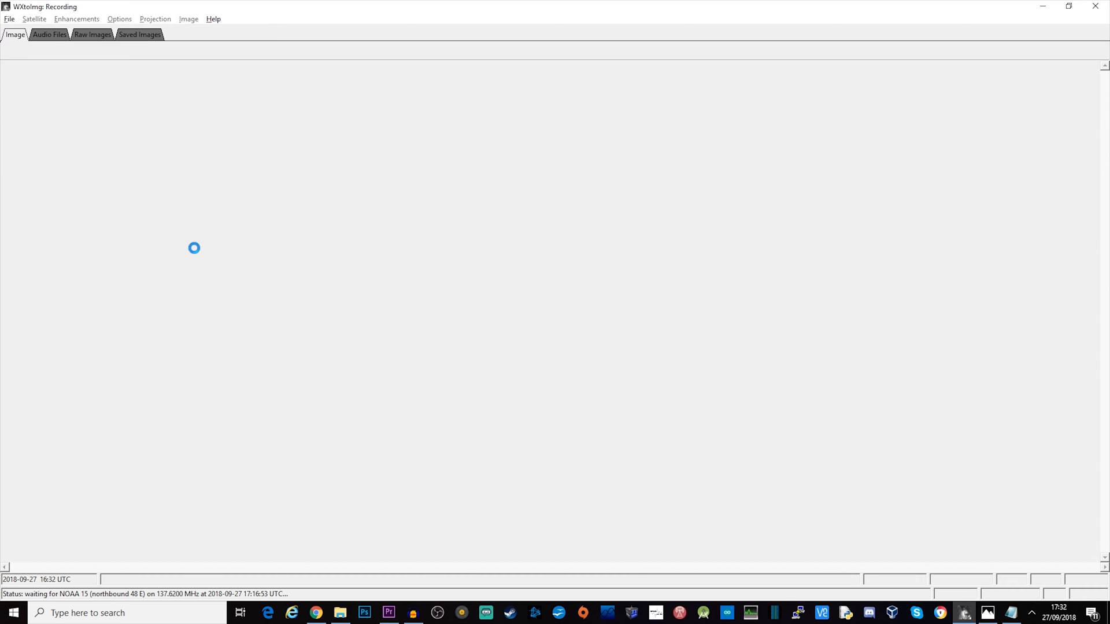
Make CABLE Output (VB-Audio Virtual Cable) the default Windows recording device
{"action": "left_click", "coordinate": [9, 18]}
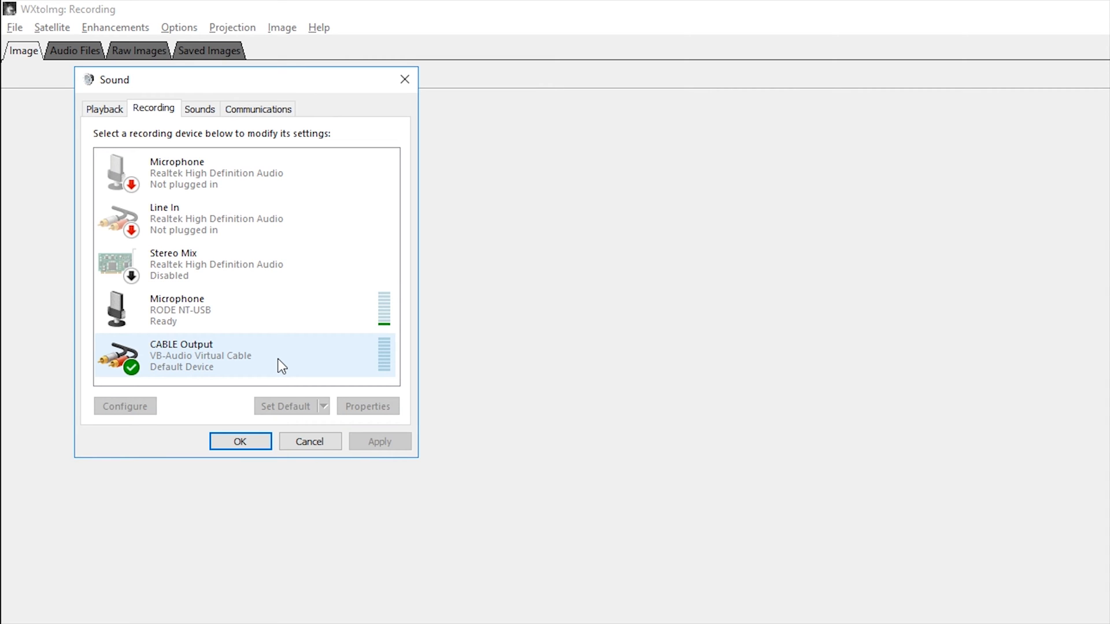
{"action": "mouse_move", "coordinate": [191, 364]}
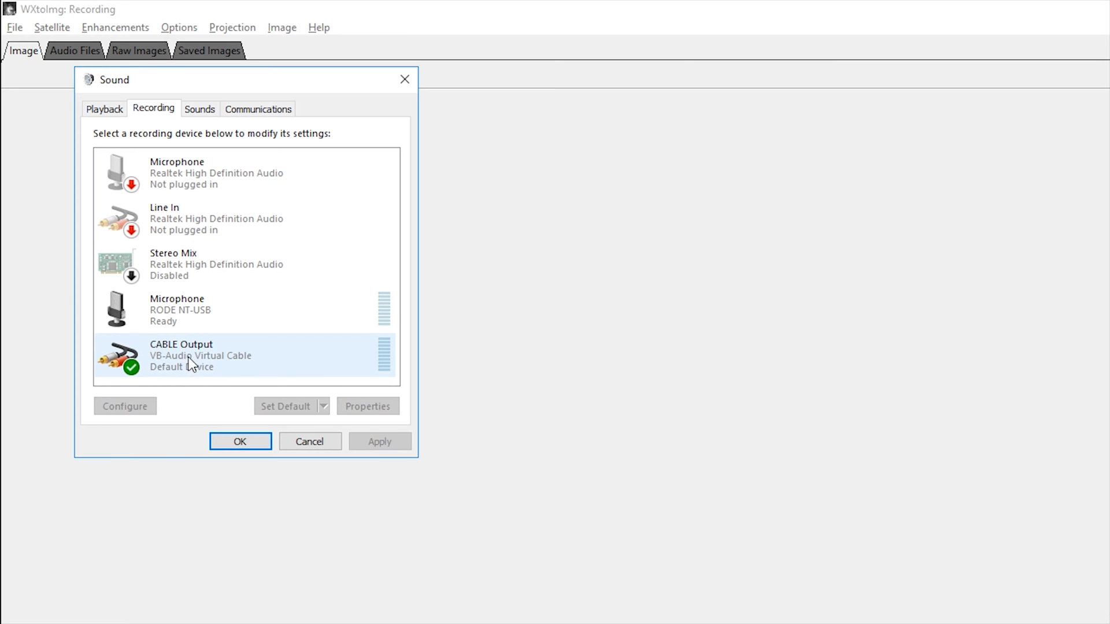
{"action": "left_click", "coordinate": [213, 355]}
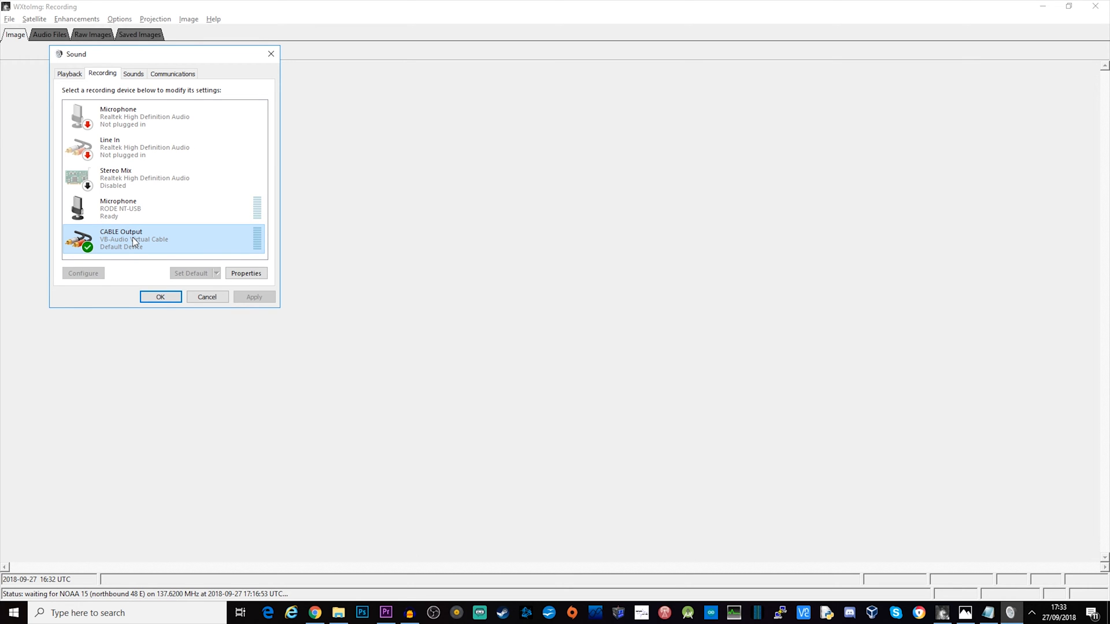
{"action": "left_click", "coordinate": [160, 298]}
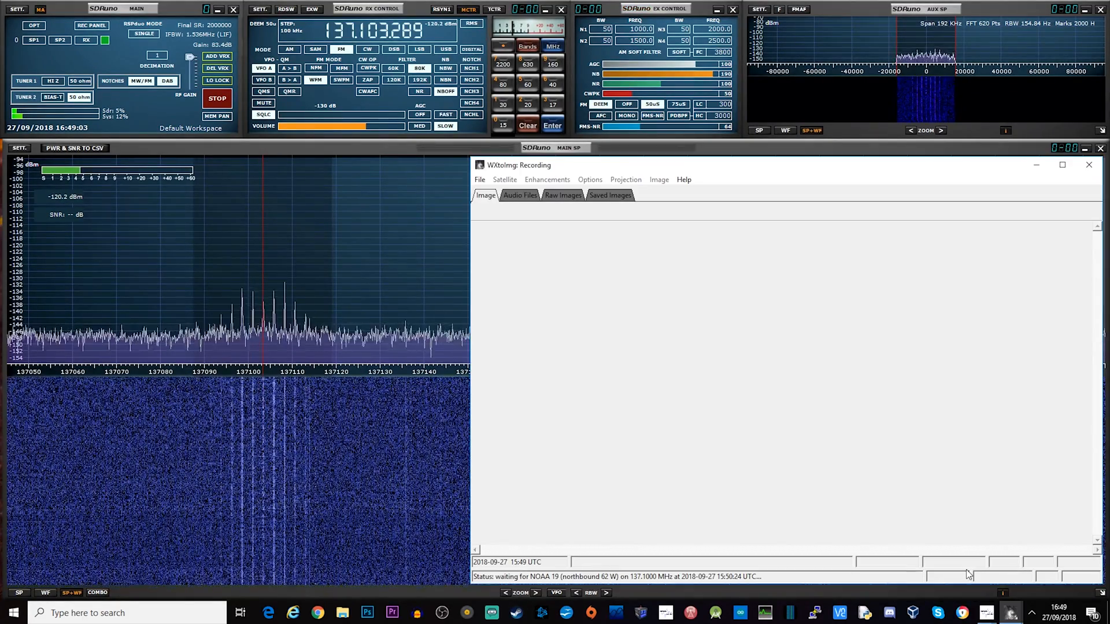
{"action": "mouse_move", "coordinate": [778, 175]}
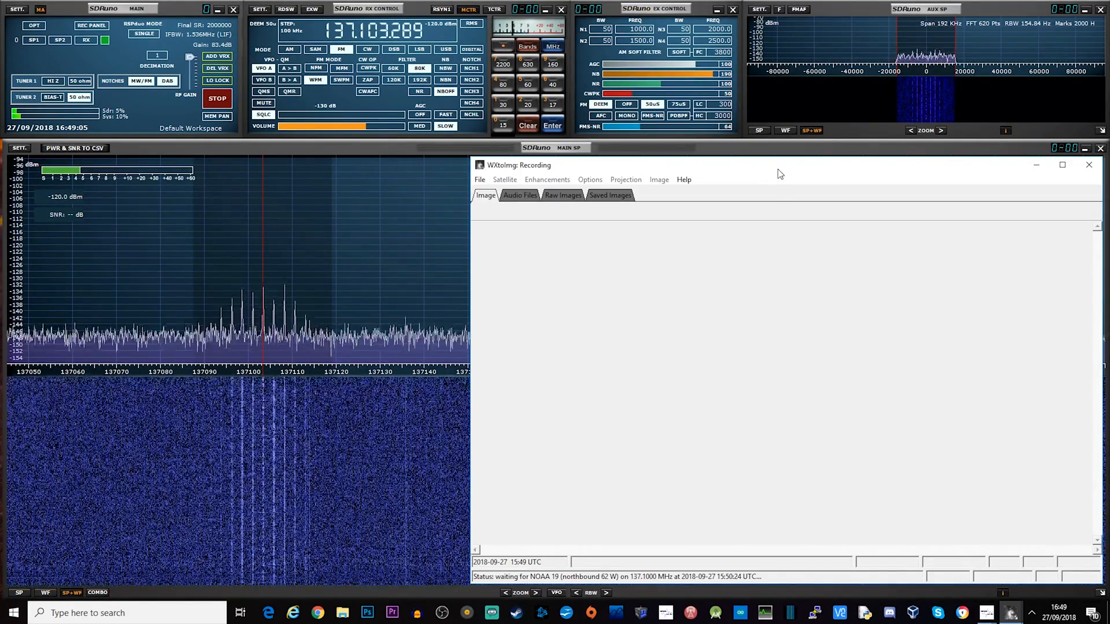